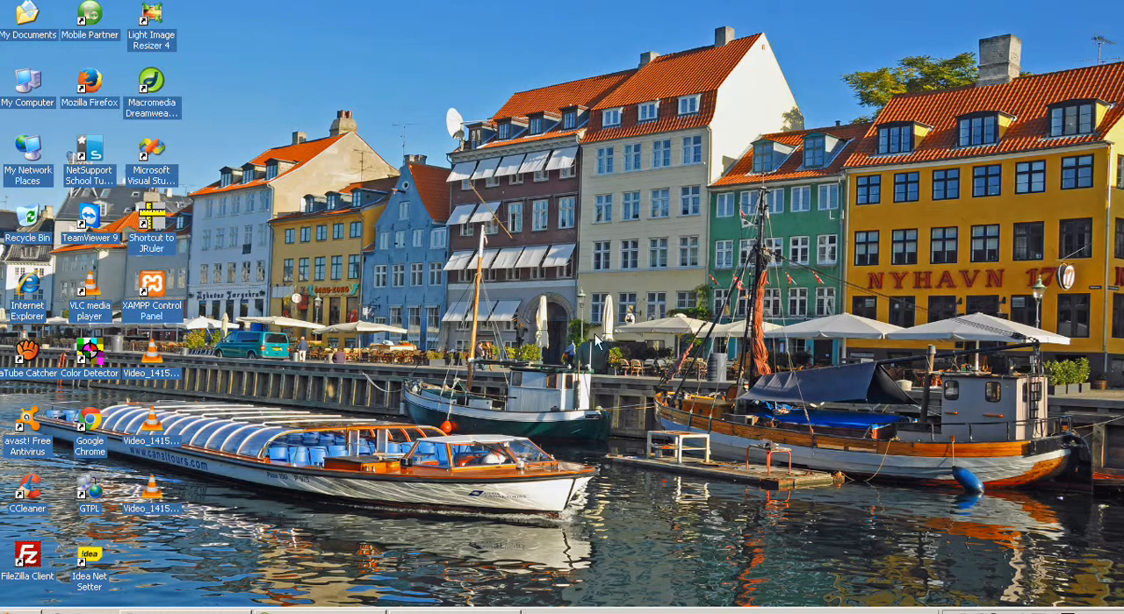
pyautogui.moveTo(460, 436)
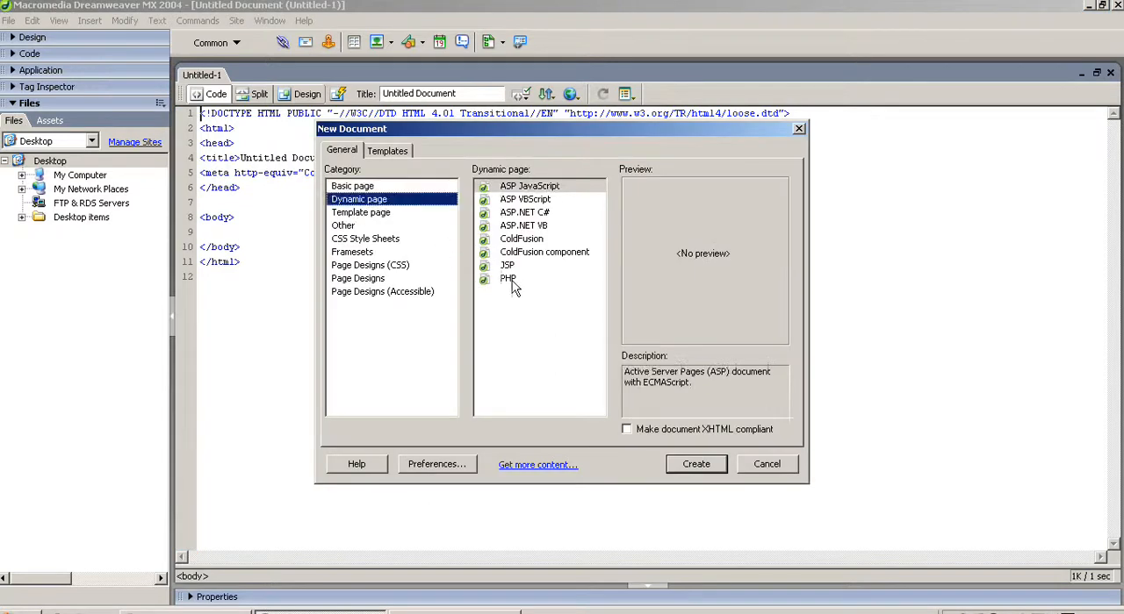
# Step: Create a new blank PHP dynamic page
pyautogui.click(695, 463)
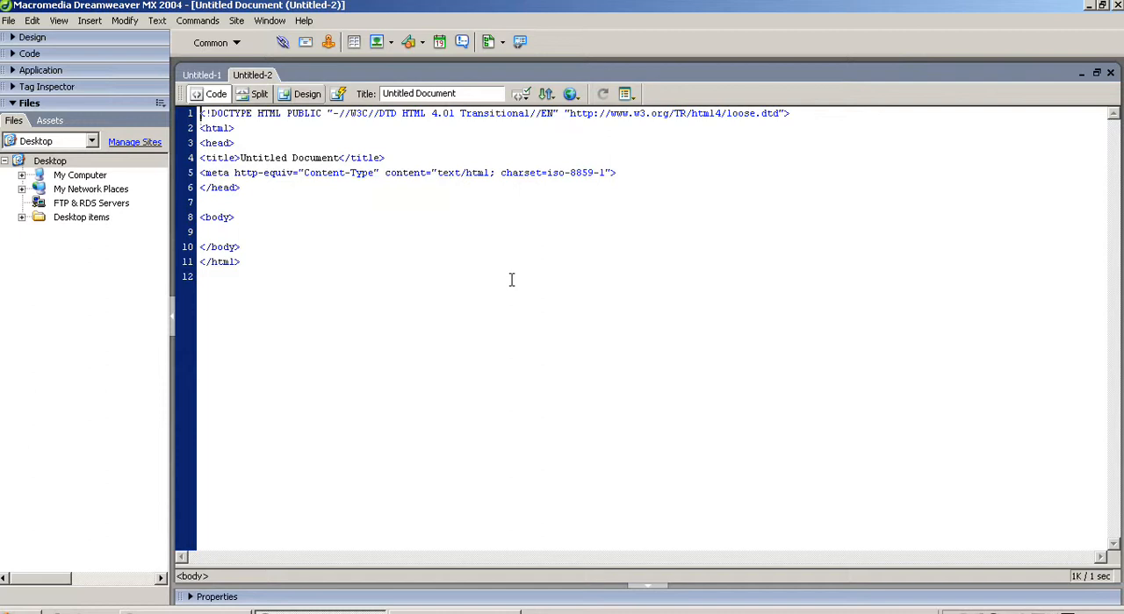
pyautogui.moveTo(446, 250)
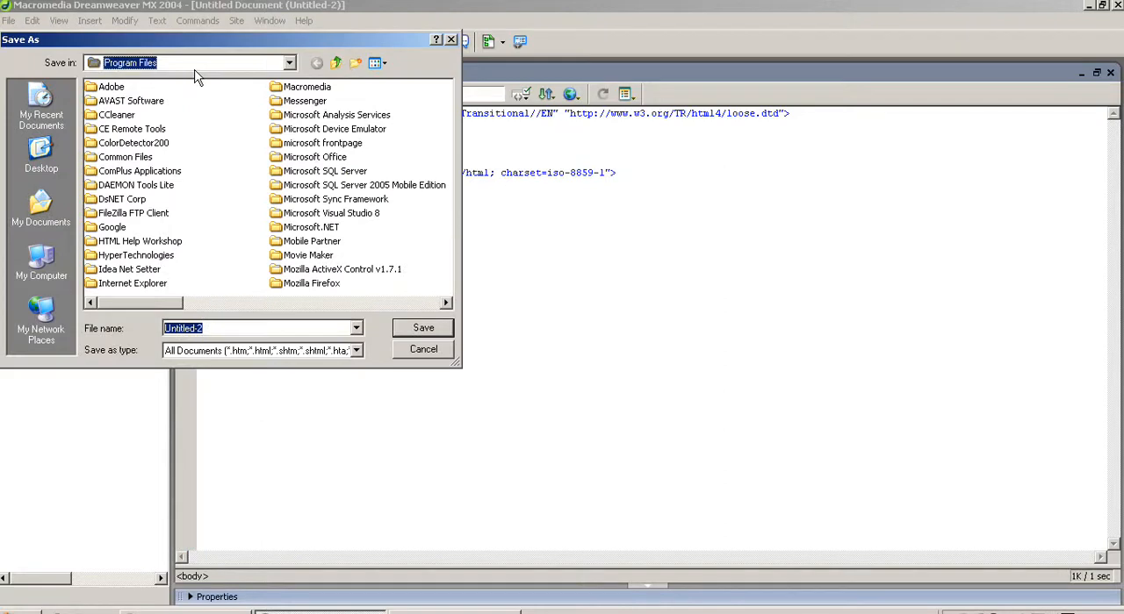
pyautogui.moveTo(267, 69)
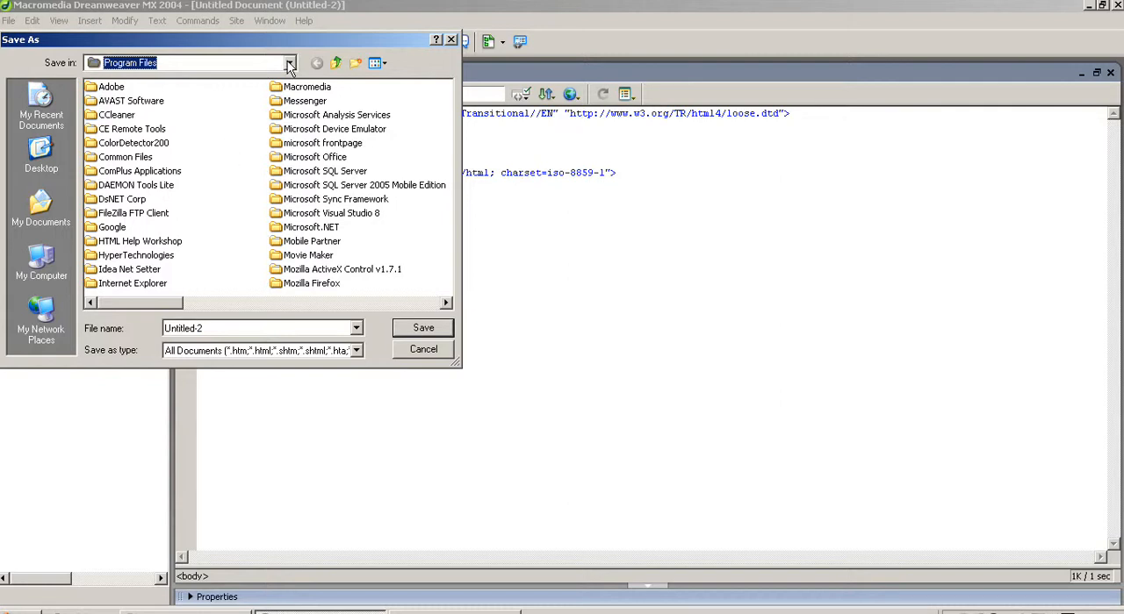
pyautogui.moveTo(298, 179)
pyautogui.write('html_php.php')
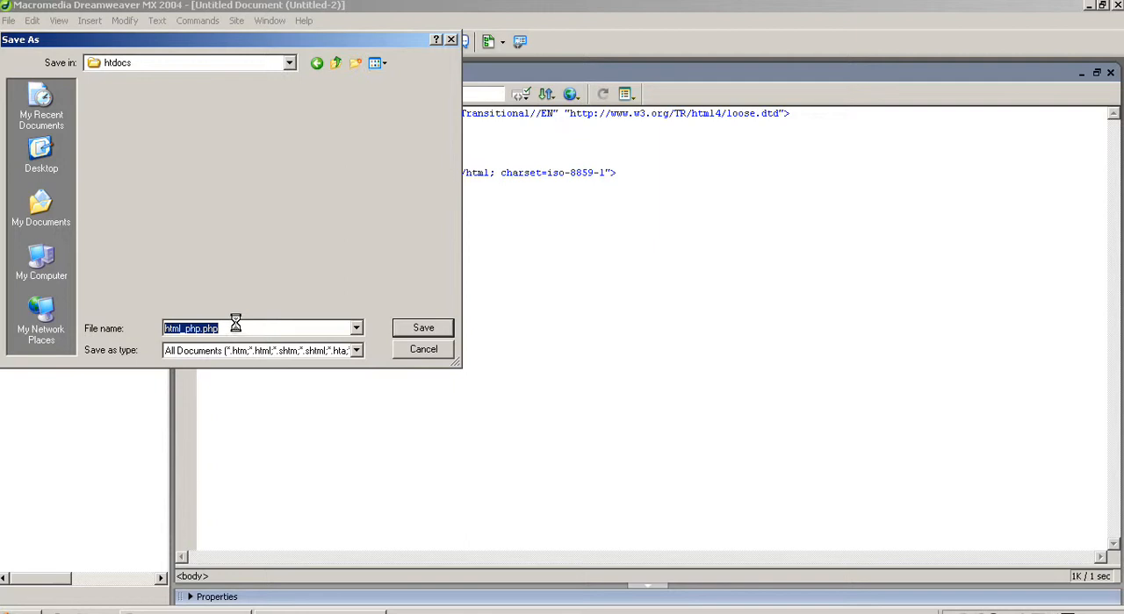
pyautogui.moveTo(236, 318)
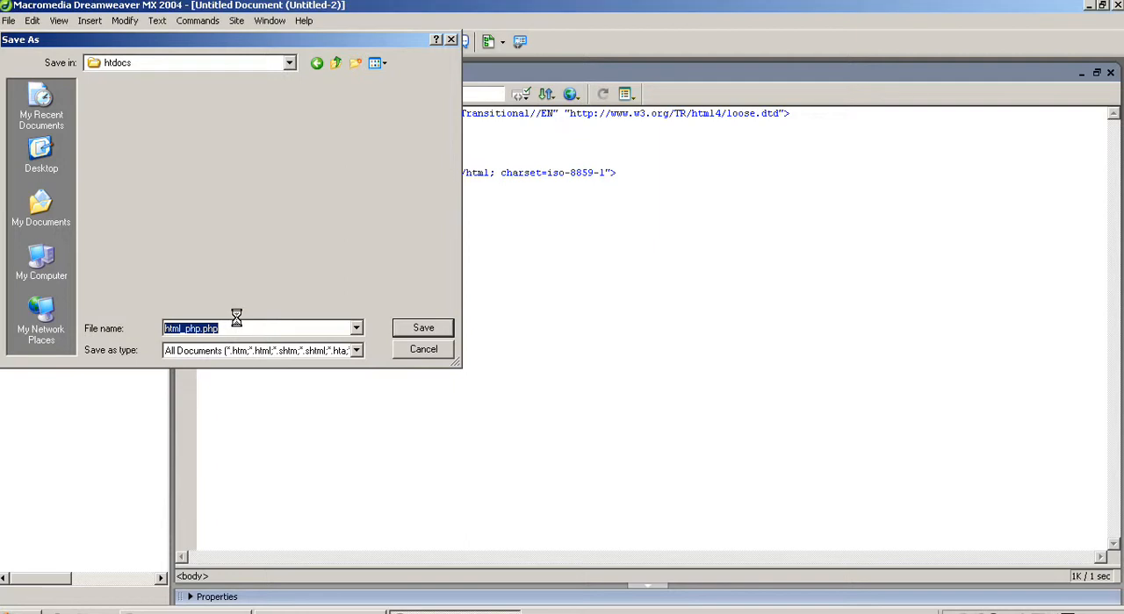
# Step: Save the new document as html_php.php in the xampp htdocs folder
pyautogui.click(421, 327)
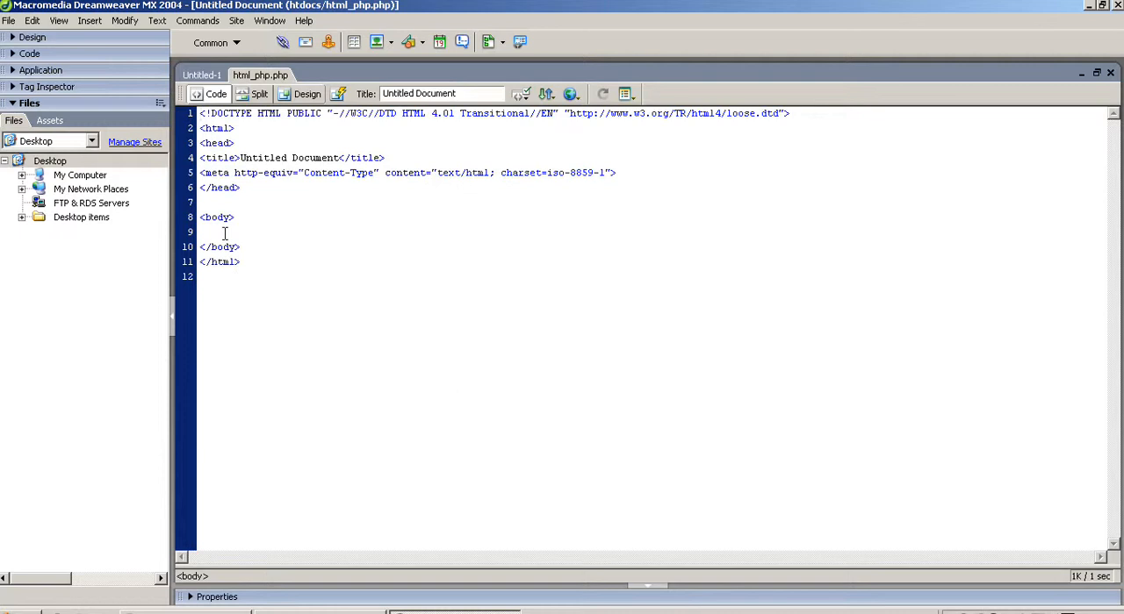
# Step: Enter several lines of random filler text inside the body, each ended with <br>
pyautogui.write('h hj')
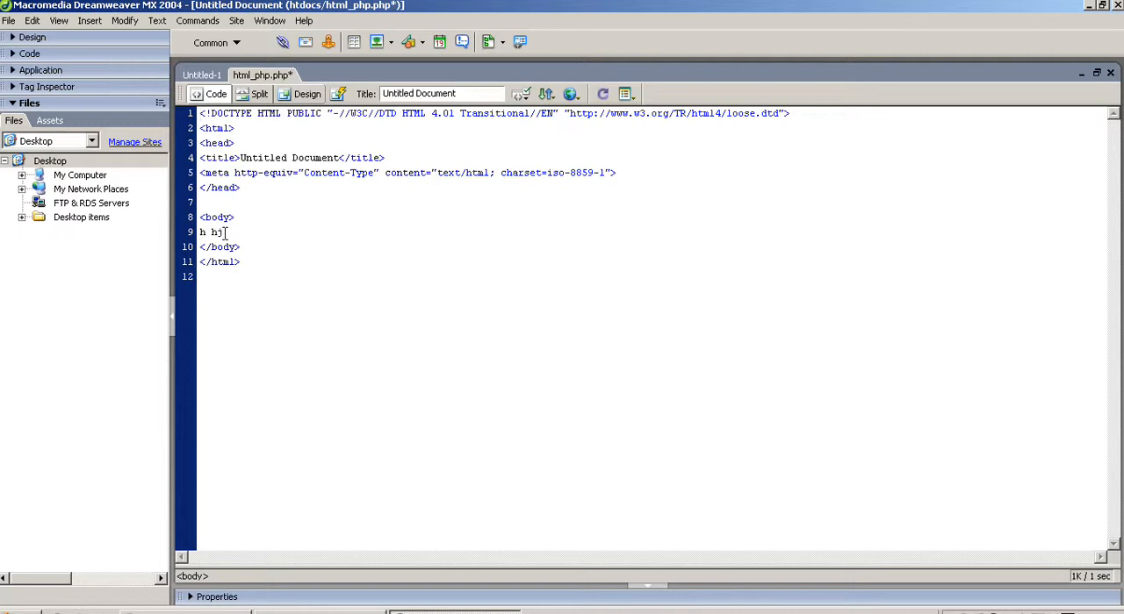
pyautogui.write('gufg fjg fjg jg fkj fkjg fjkgfgjf ghjfg')
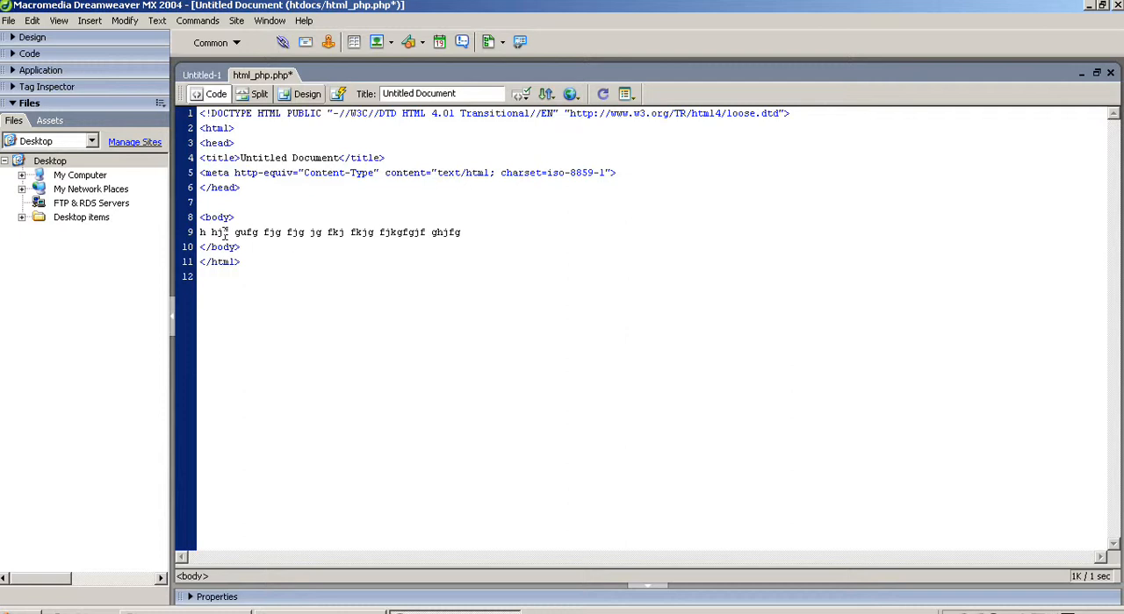
pyautogui.write('fjkg kjf kfj fkjhfgjkfh hjjfj fj hfjg fhgfgfj<br>')
pyautogui.write('iufg duifg dfuidg uid gudif gd')
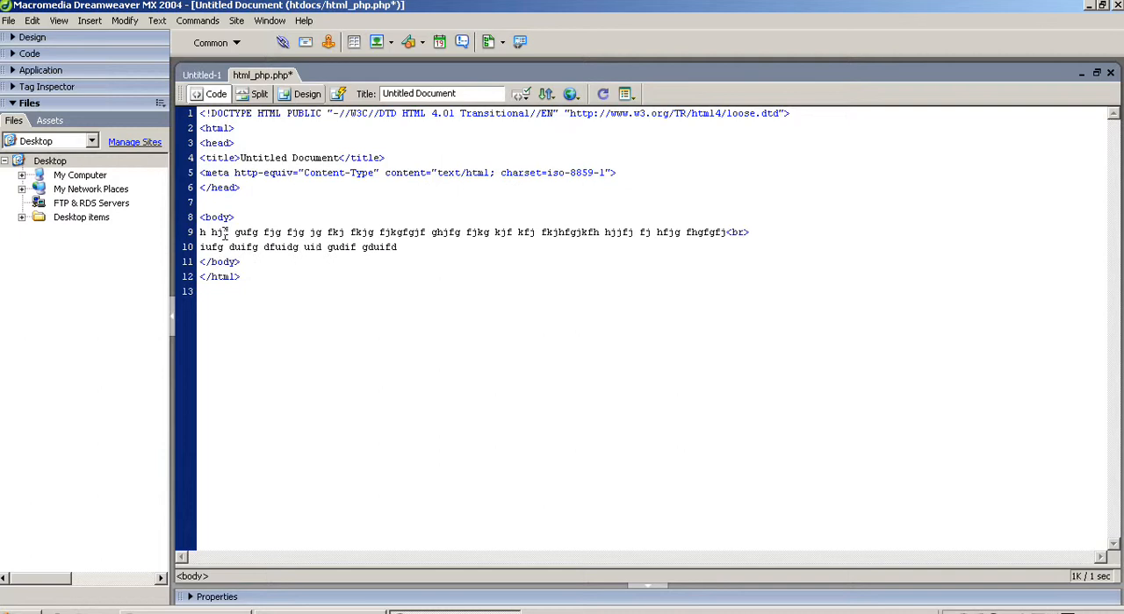
pyautogui.write('uifd fuidfdgfd uifgd ufid fudgudifg duif gduif')
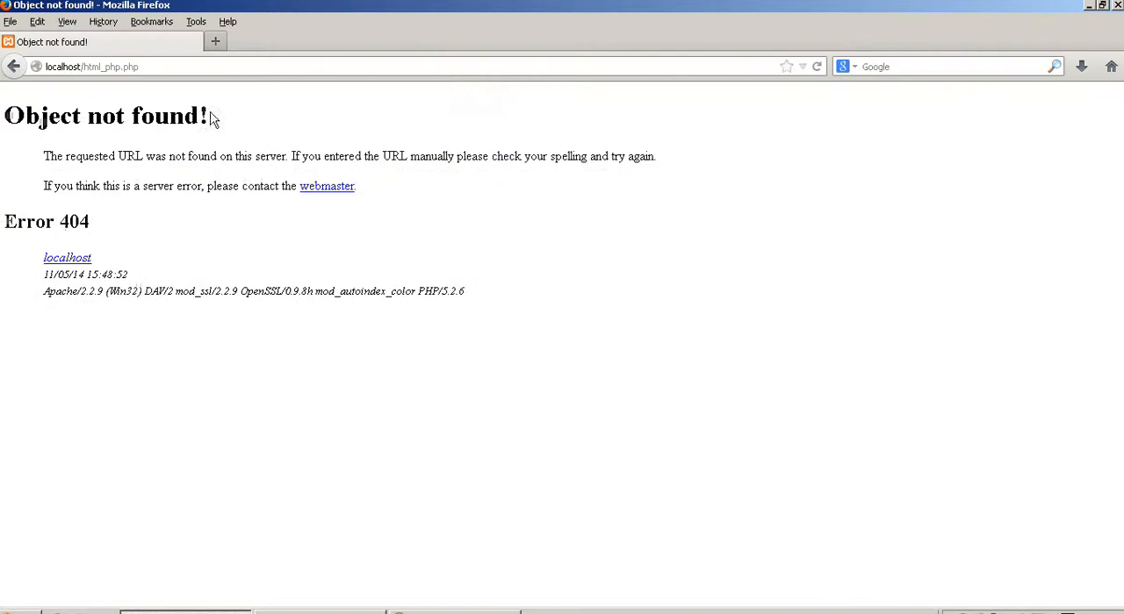
# Step: Load localhost/html_php.php in Firefox, which returns an Object not found error
pyautogui.click(814, 67)
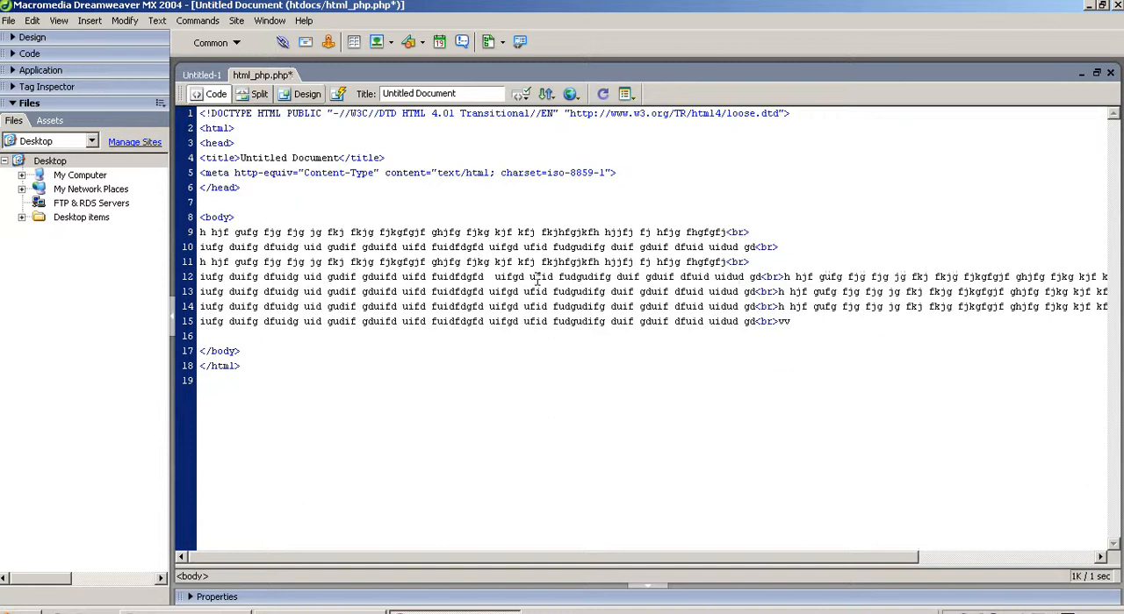
# Step: Embed a <?php ?> block among the filler lines that echoes a name sentence
pyautogui.write('<?php ?>')
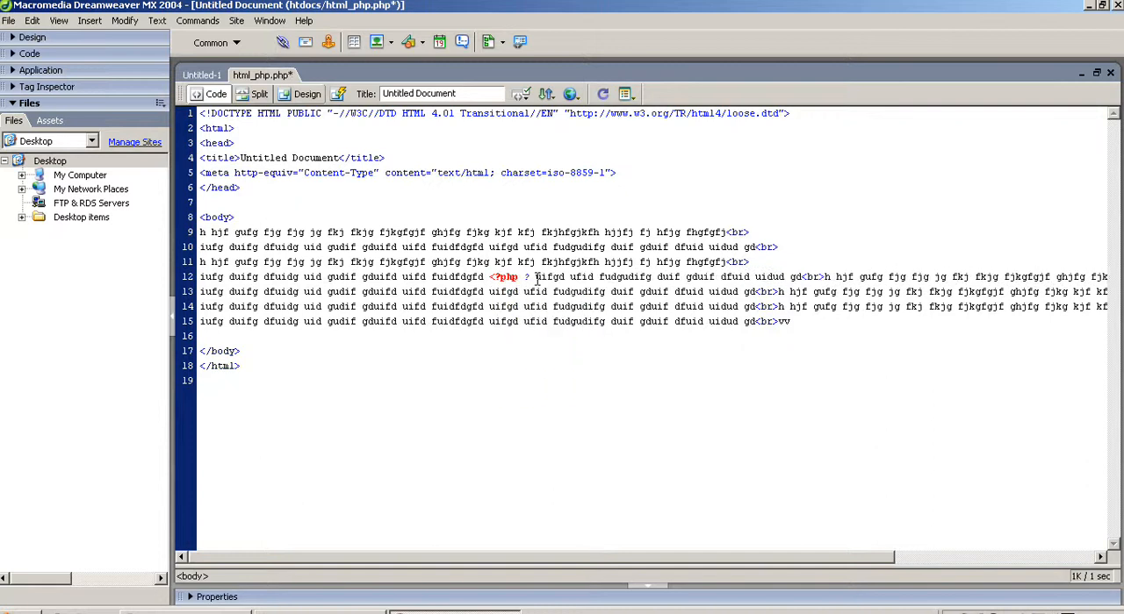
pyautogui.write('echo "my name is')
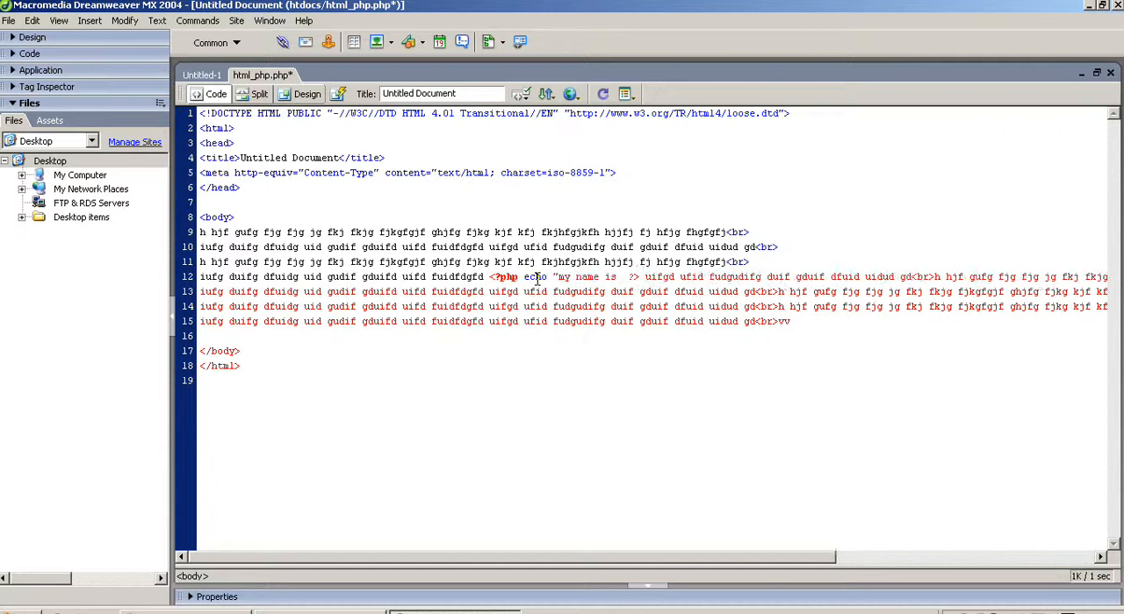
pyautogui.write('amit andiparte')
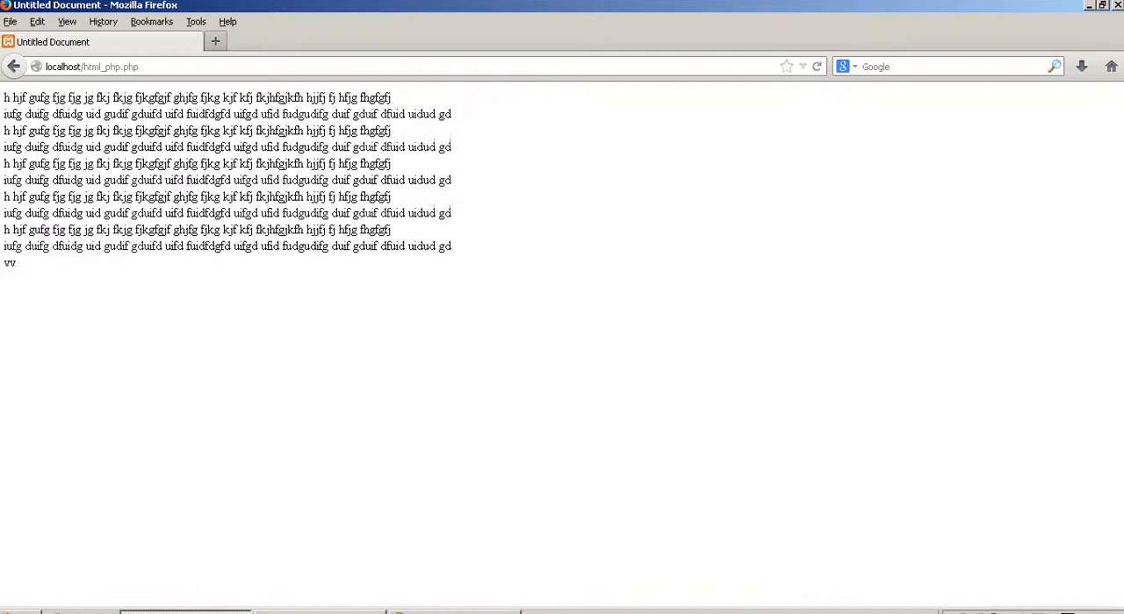
# Step: Make the echo read "my name is amit andipara" and reload the page in Firefox
pyautogui.write('my name is amit andipara')
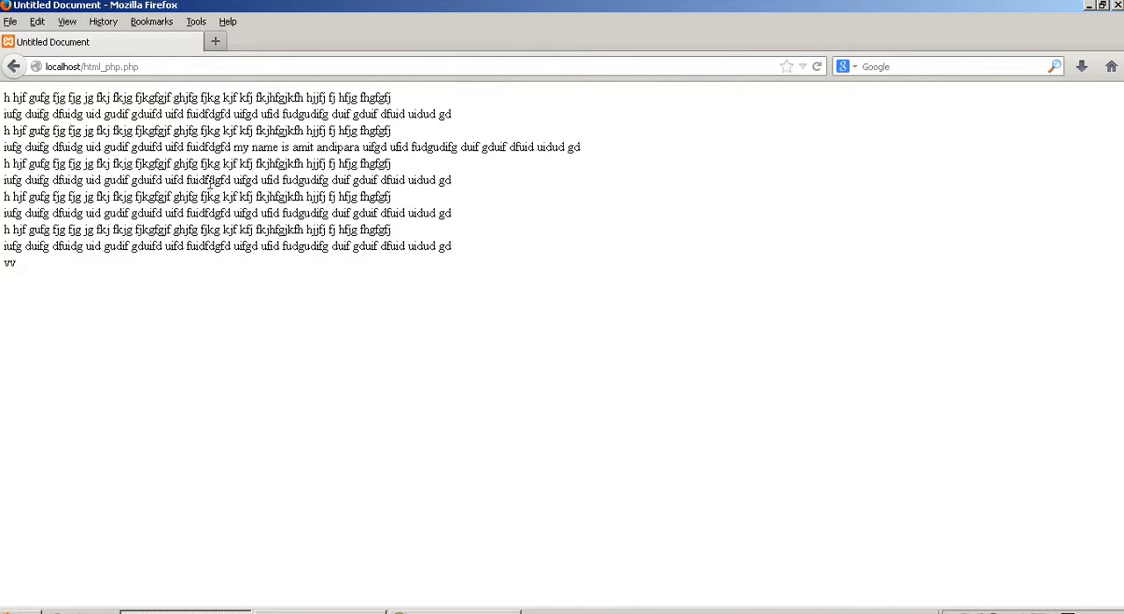
pyautogui.moveTo(246, 142)
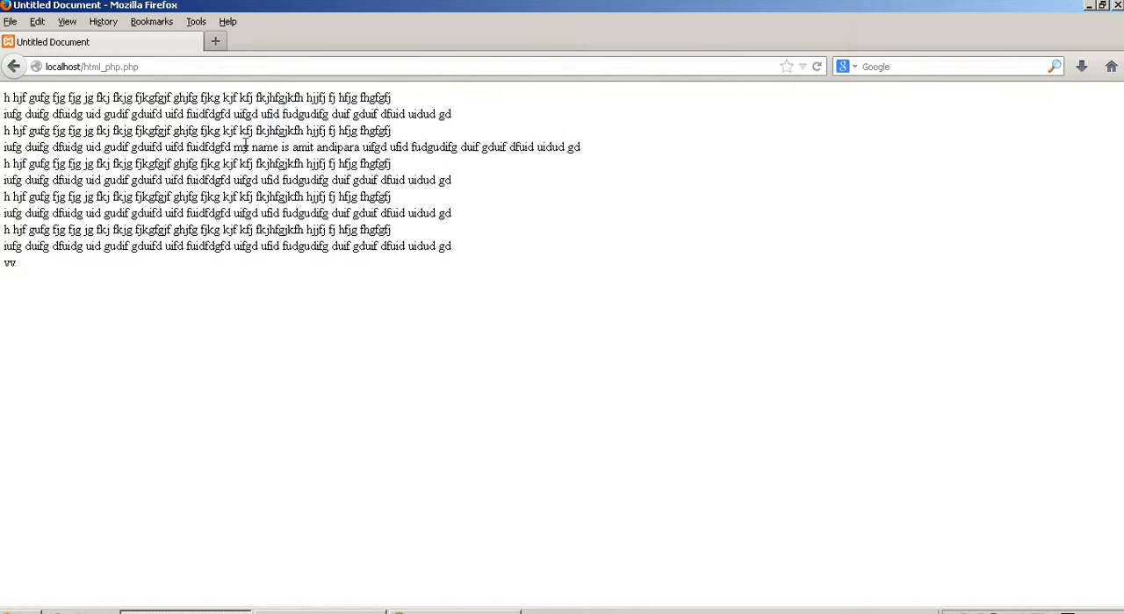
pyautogui.moveTo(233, 148); pyautogui.dragTo(358, 147)
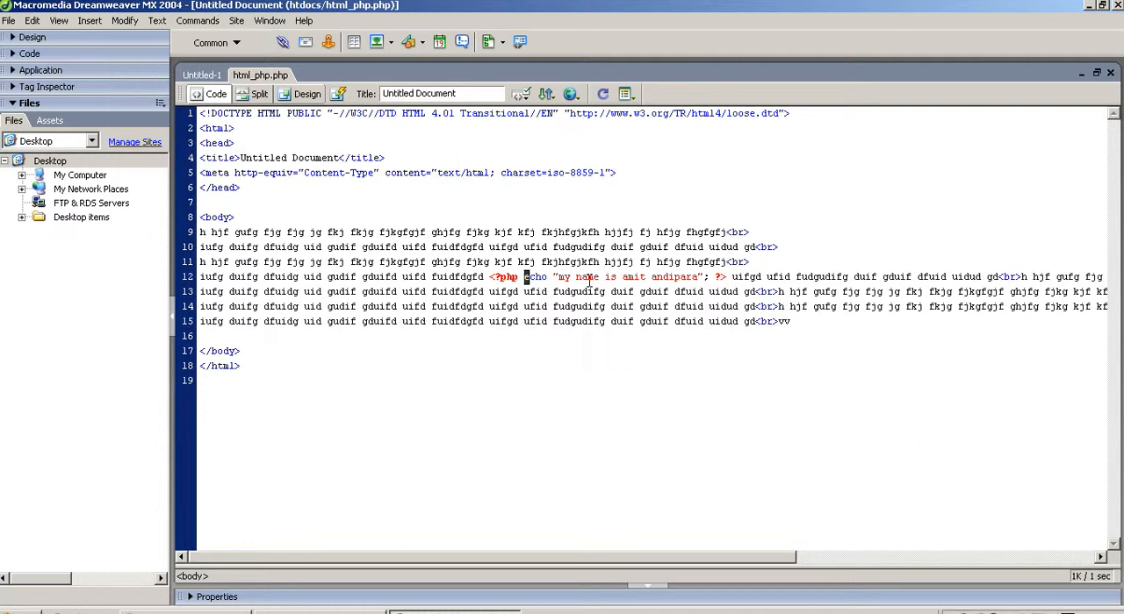
# Step: Replace the echo statement with for($i=1;$i<=10;$i++) { echo $i; }
pyautogui.moveTo(523, 278); pyautogui.dragTo(702, 277)
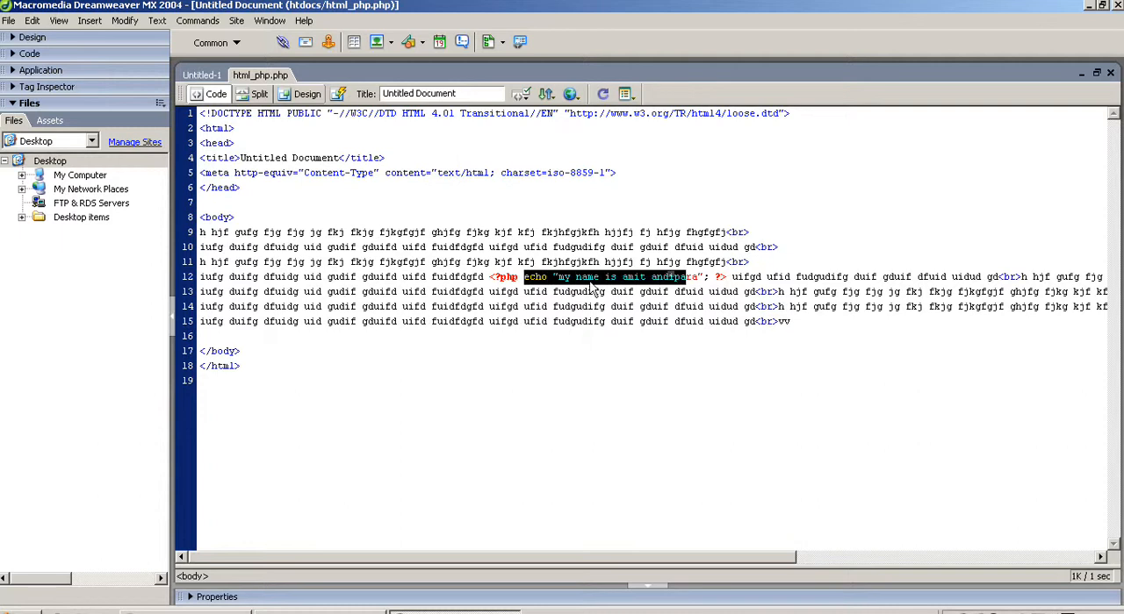
pyautogui.press('Delete')
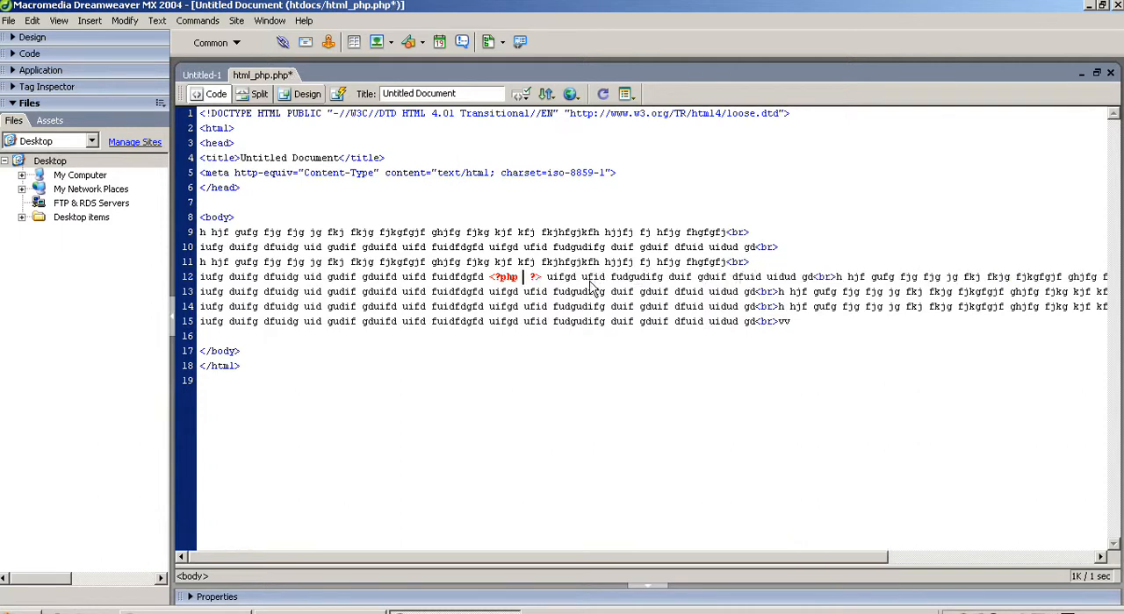
pyautogui.press('Return')
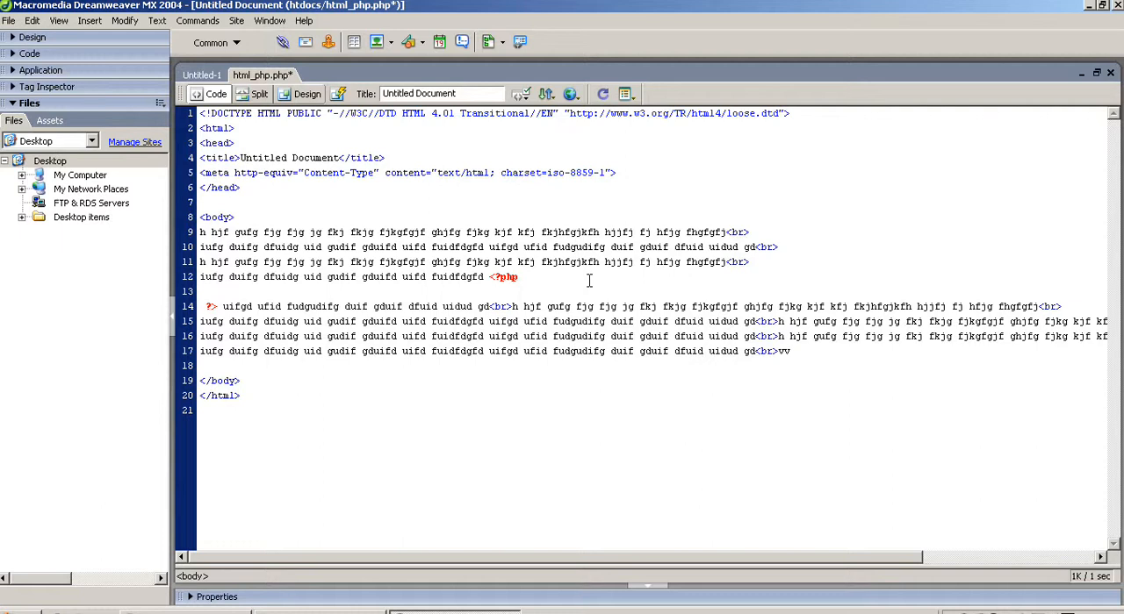
pyautogui.write('for($i=')
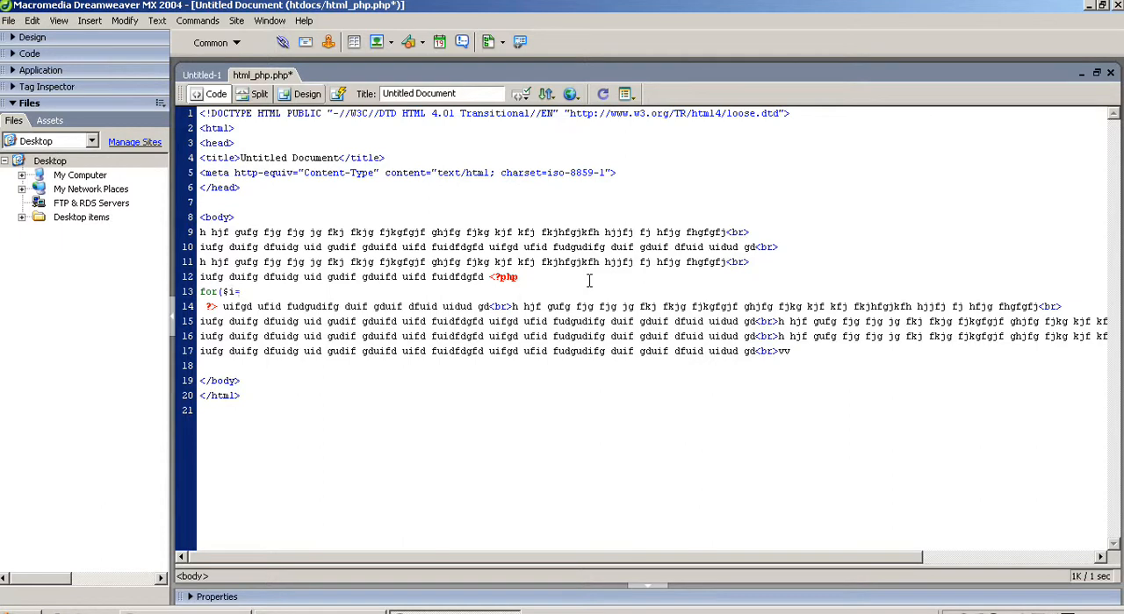
pyautogui.write('1;$i<=')
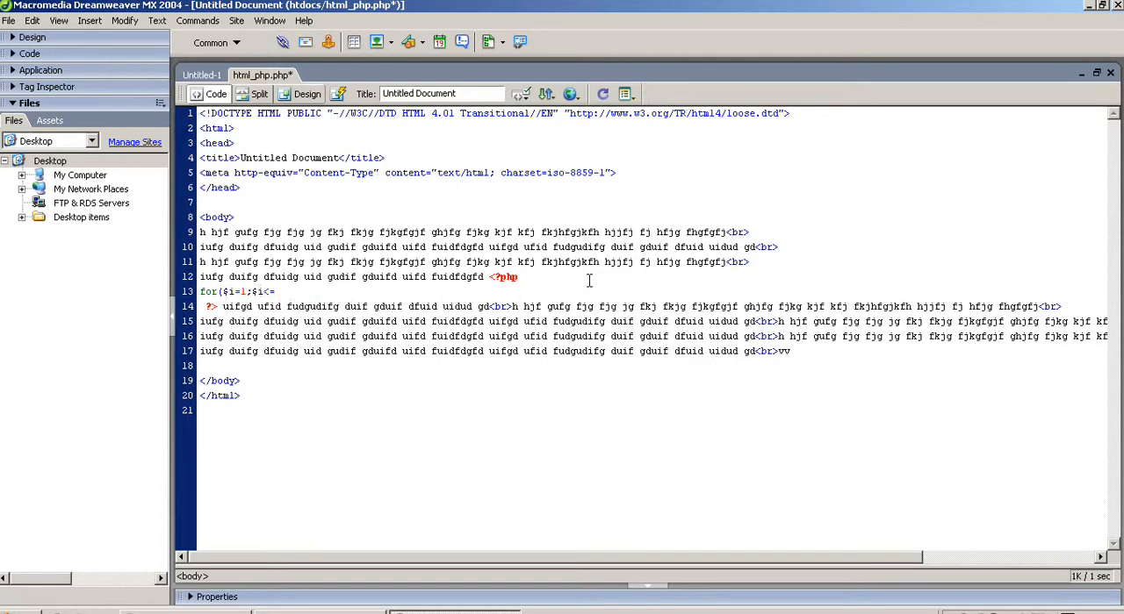
pyautogui.write('10;$i++')
pyautogui.write('{')
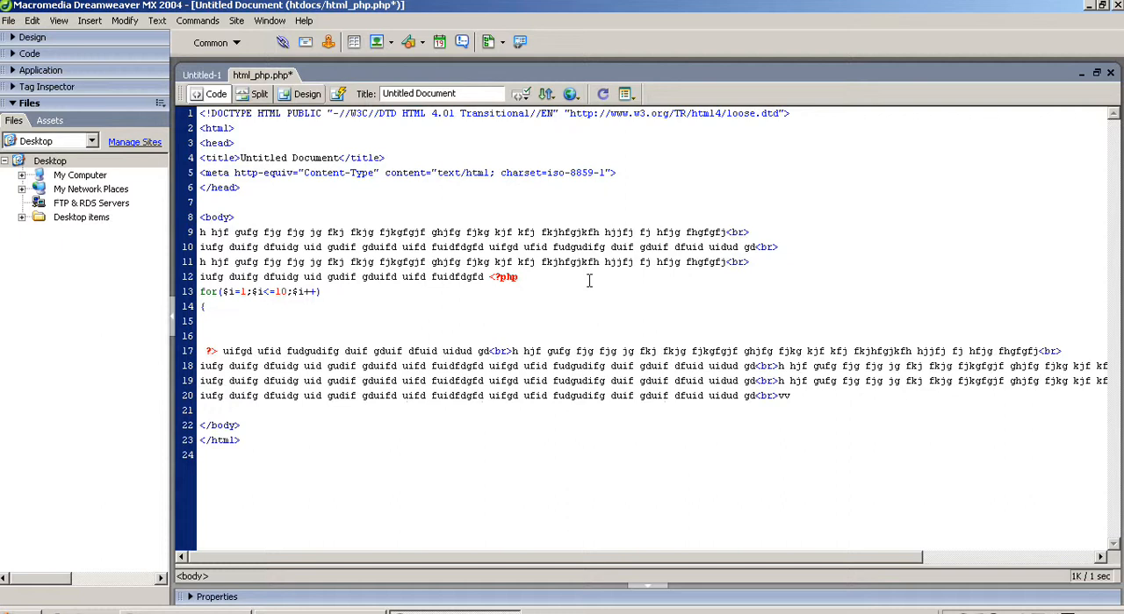
pyautogui.write('ec')
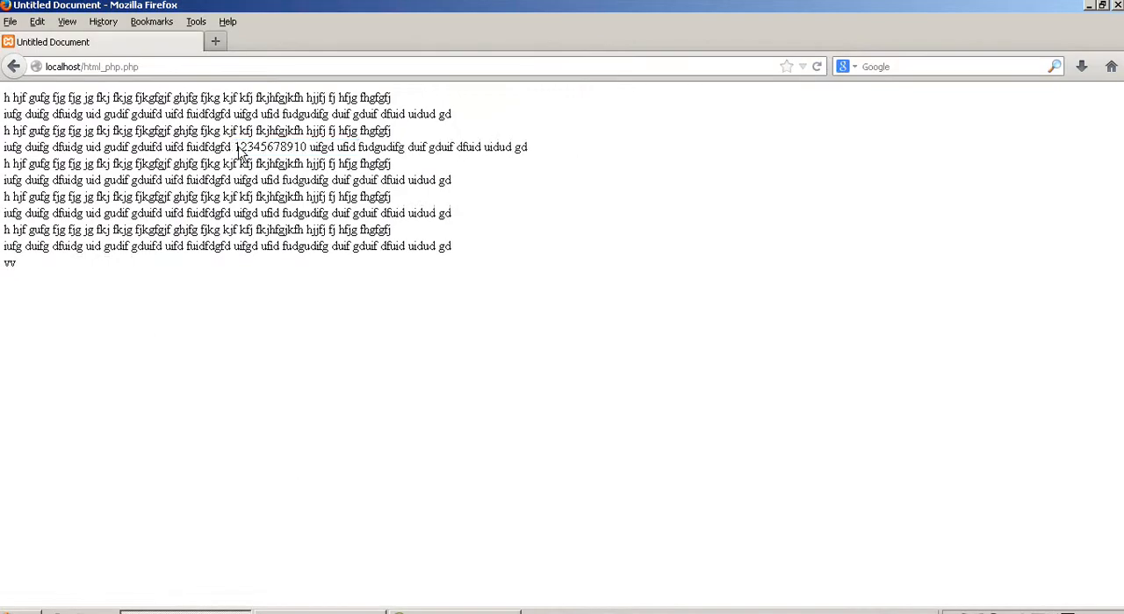
# Step: Refresh Firefox to show the numbers 1 to 10 printed inline
pyautogui.doubleClick(270, 147)
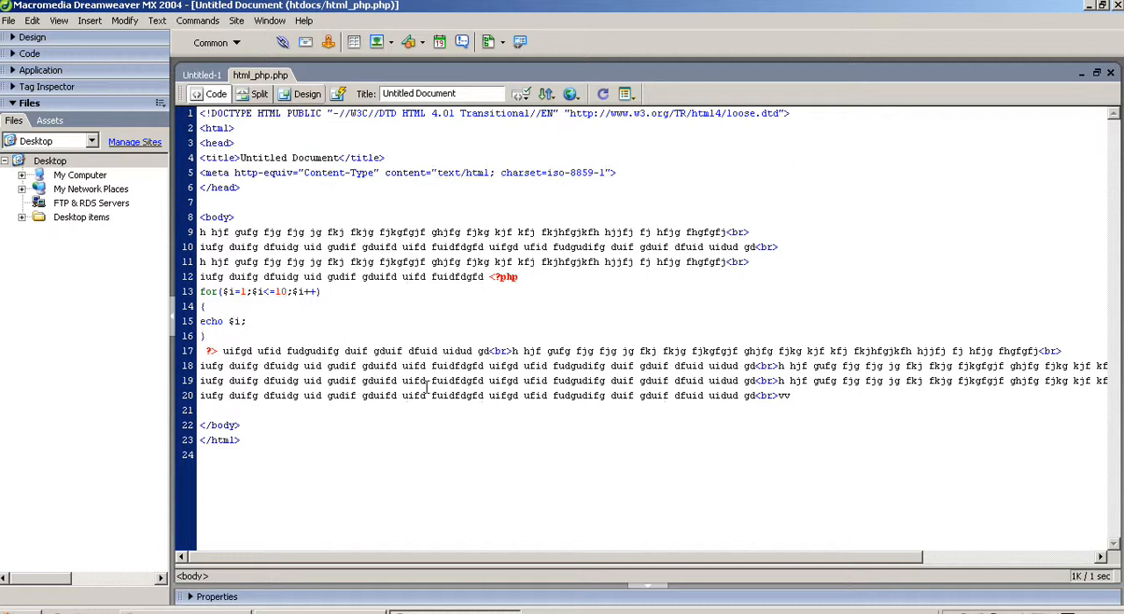
# Step: Change the loop's echo to $i."<br>" so each number prints on its own line
pyautogui.write('."<br>"')
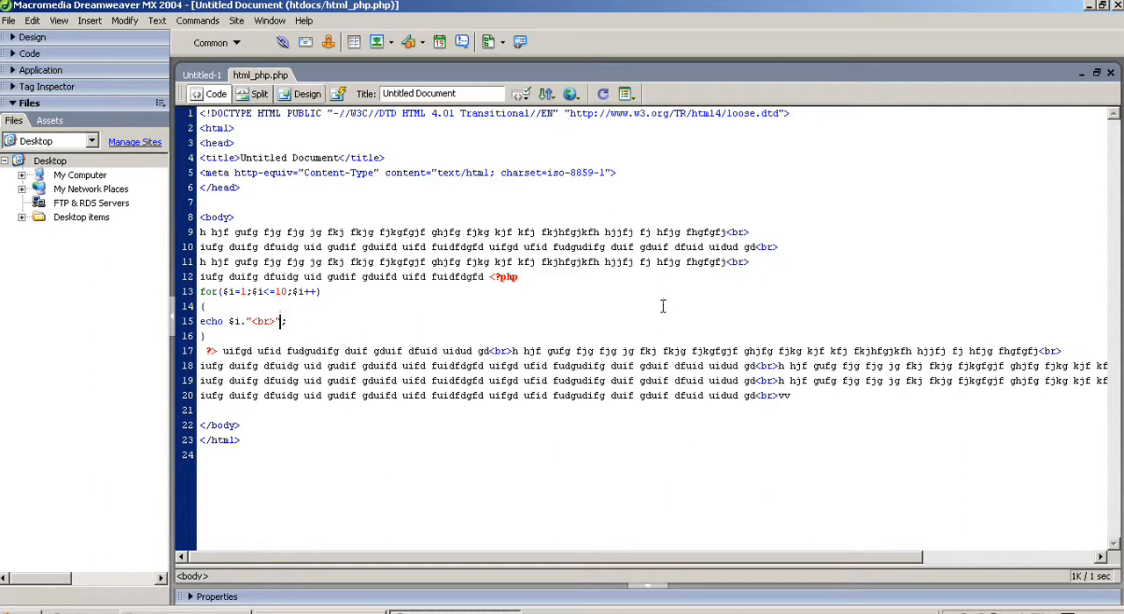
pyautogui.moveTo(386, 534)
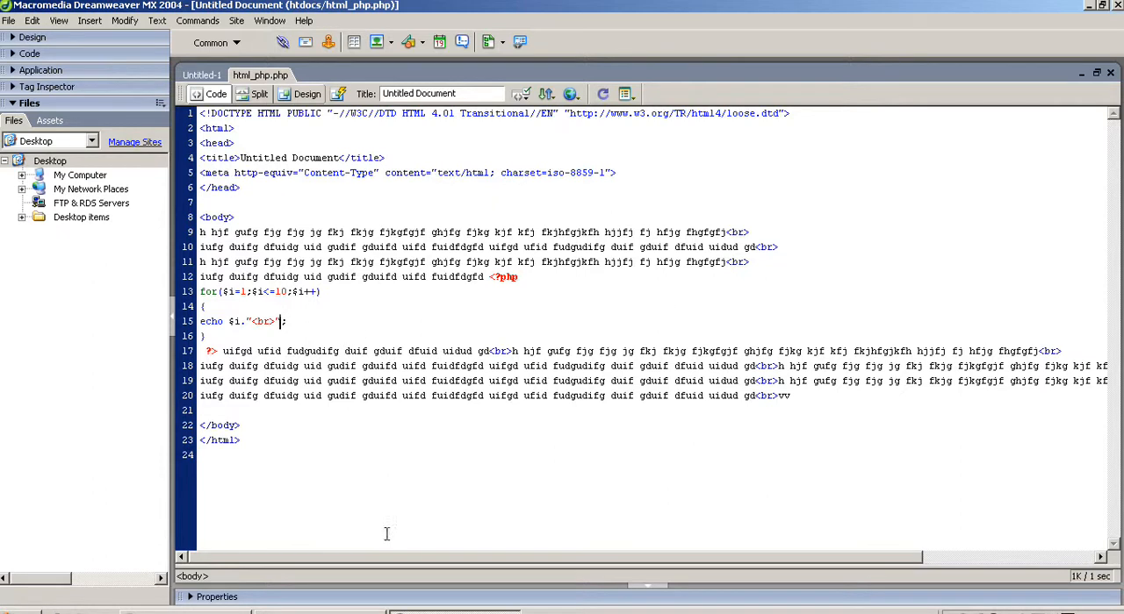